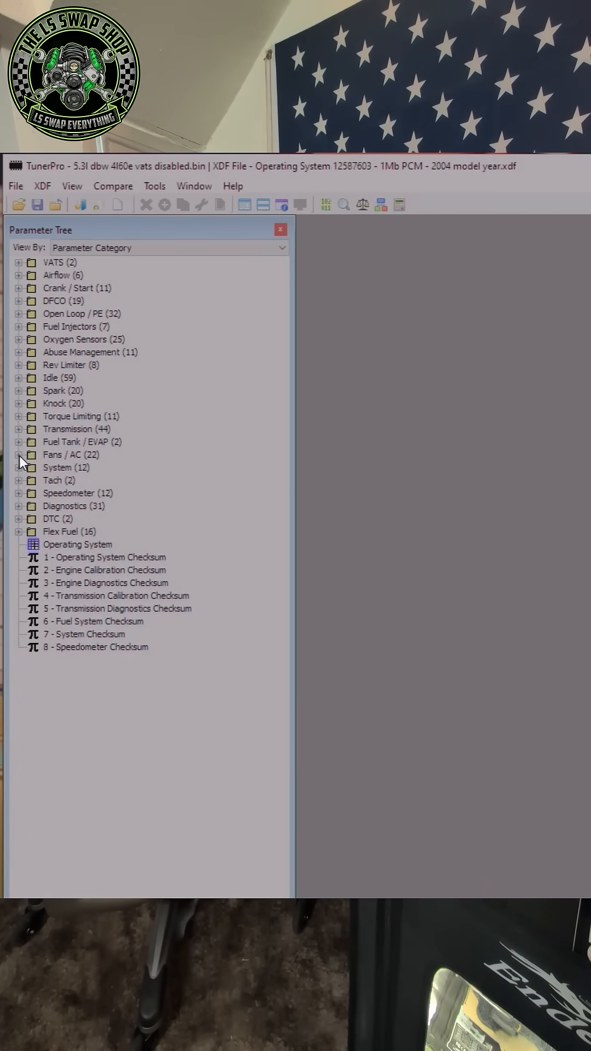
# Expand the Fans / AC folder in the Parameter Tree.
pyautogui.click(19, 454)
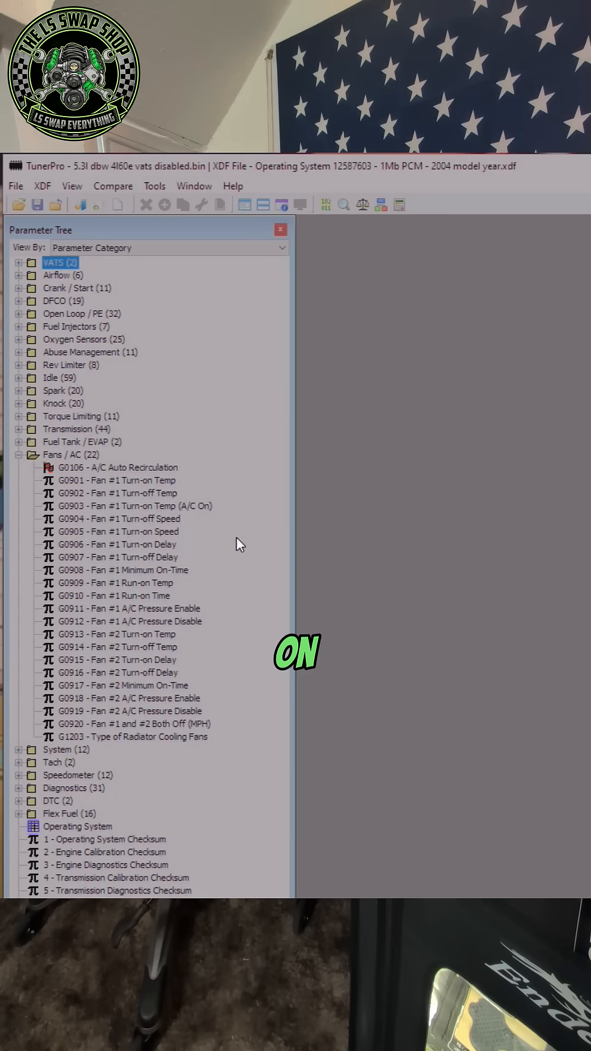
pyautogui.moveTo(193, 523)
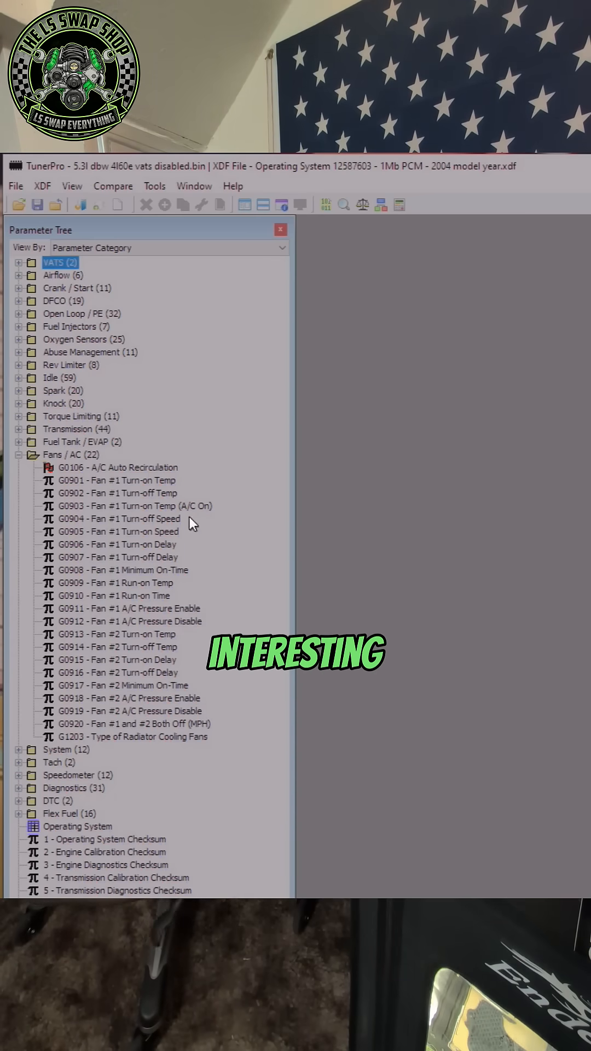
pyautogui.moveTo(135, 467)
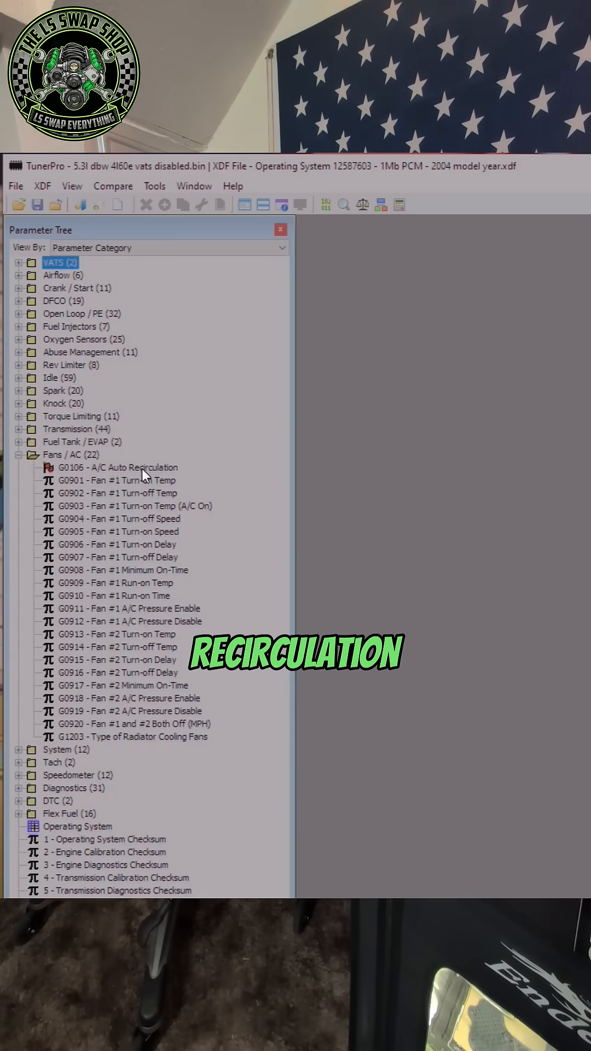
# Open the G0106 A/C Auto Recirculation flag in its editor window.
pyautogui.doubleClick(118, 467)
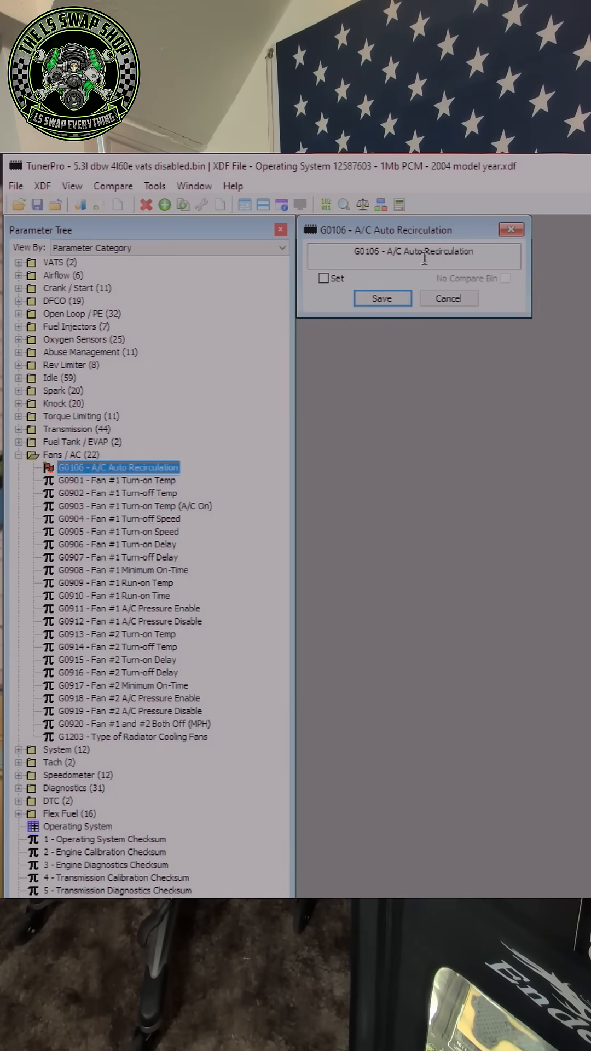
pyautogui.moveTo(323, 280)
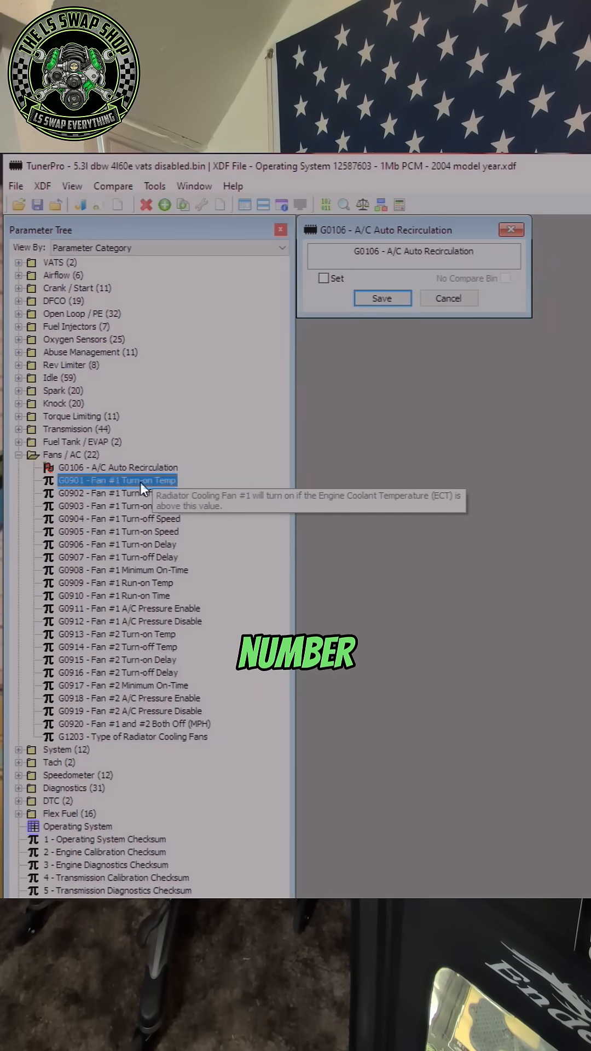
pyautogui.doubleClick(117, 480)
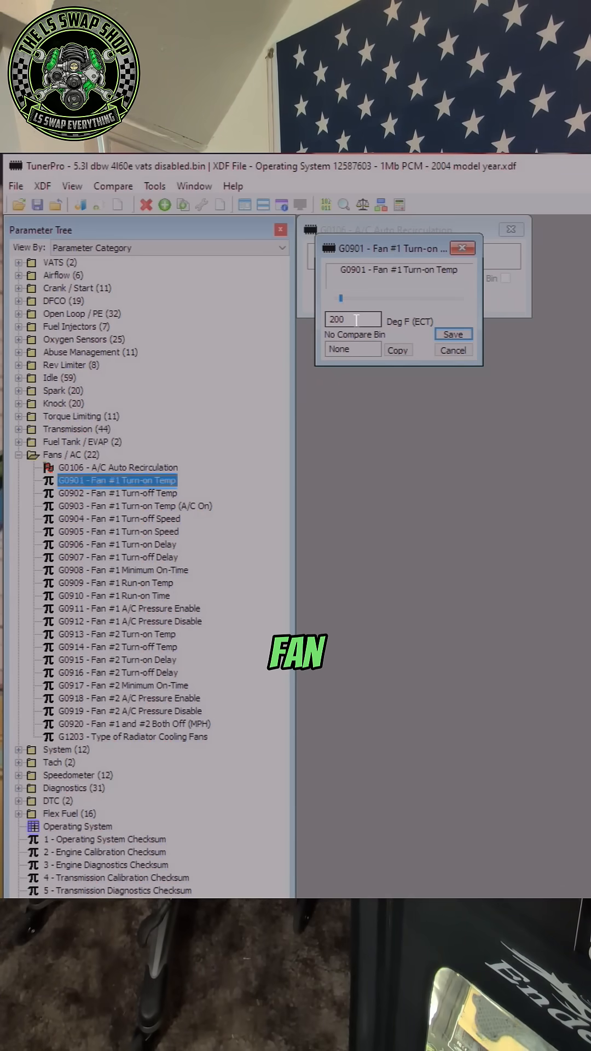
pyautogui.tripleClick(353, 320)
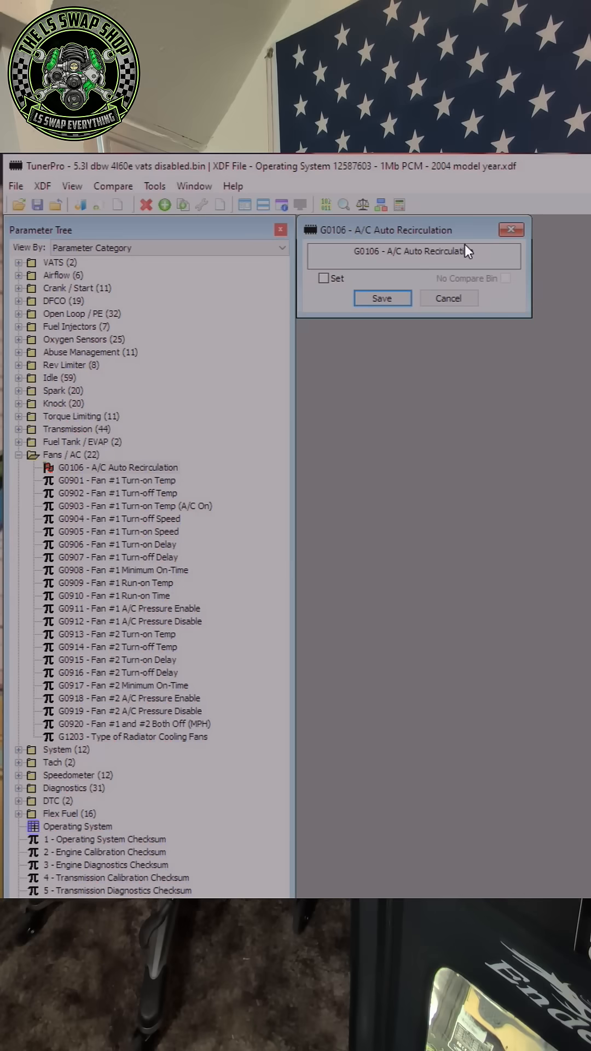
pyautogui.doubleClick(117, 492)
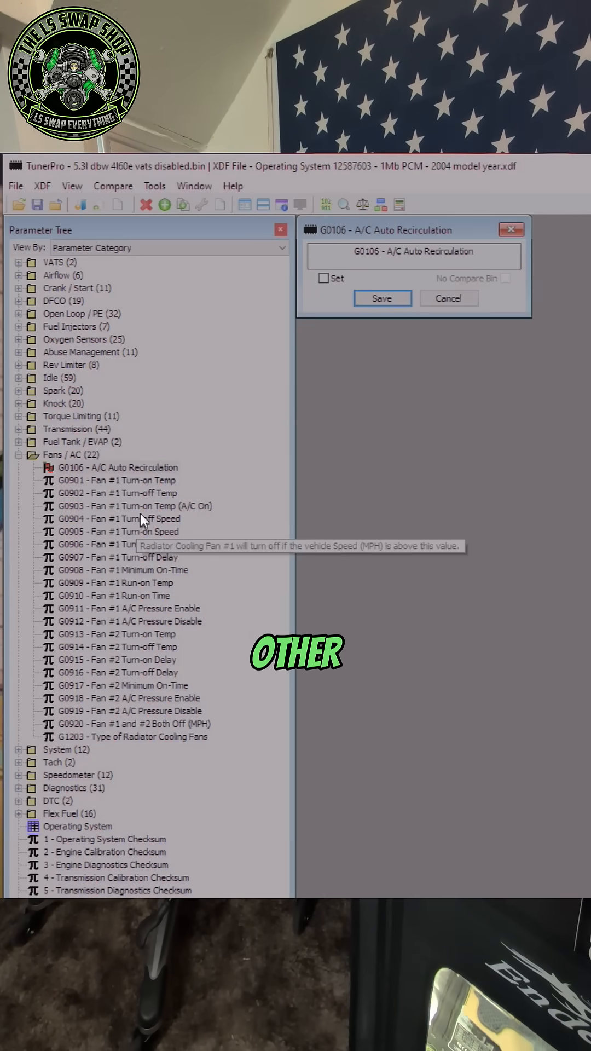
pyautogui.moveTo(194, 512)
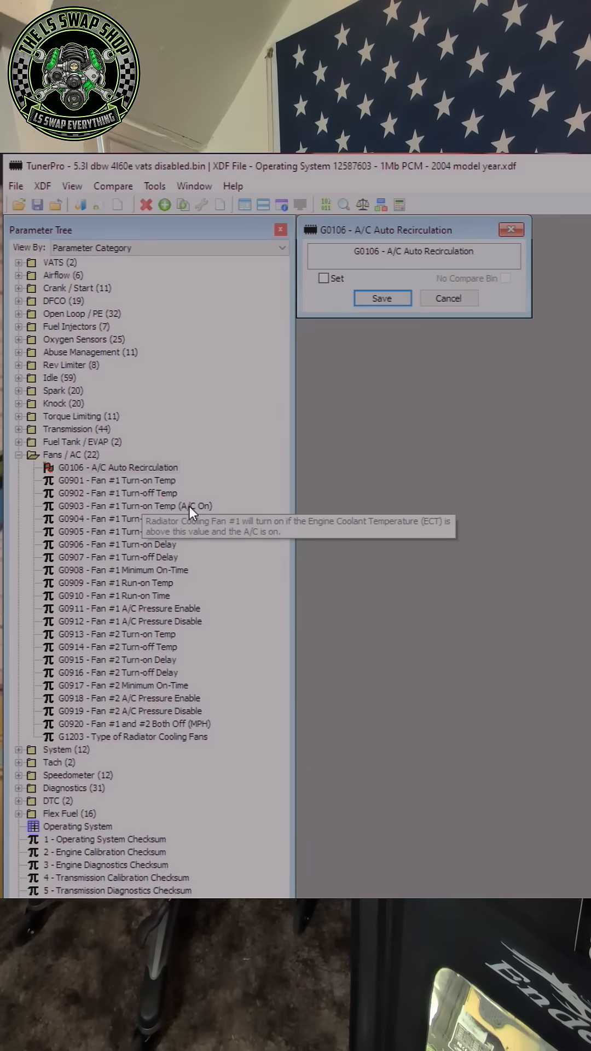
pyautogui.doubleClick(137, 505)
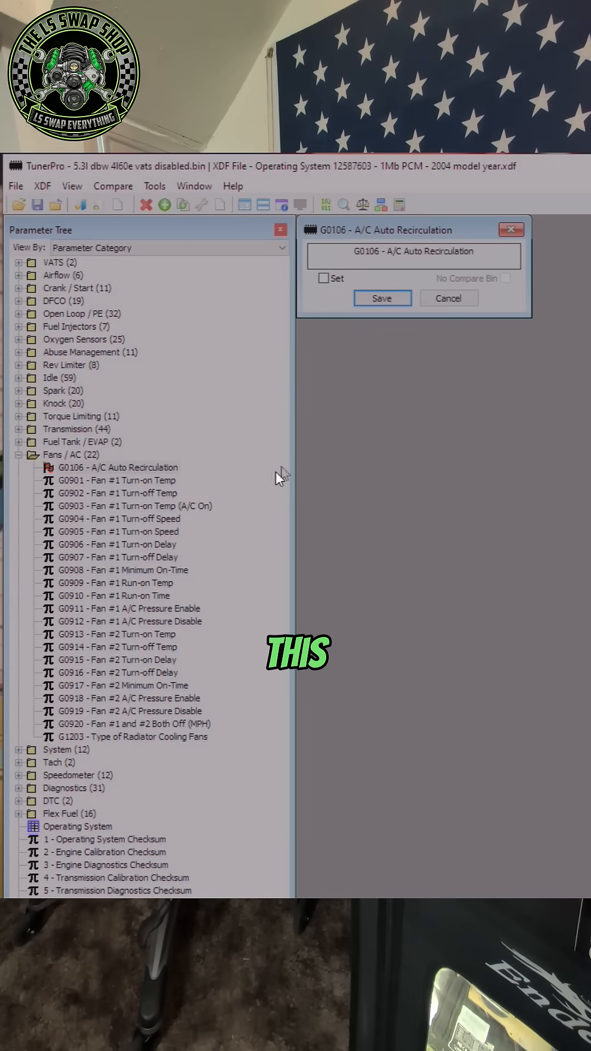
# Edit the G0904 Fan #1 Turn-off Speed MPH value and save it.
pyautogui.doubleClick(119, 518)
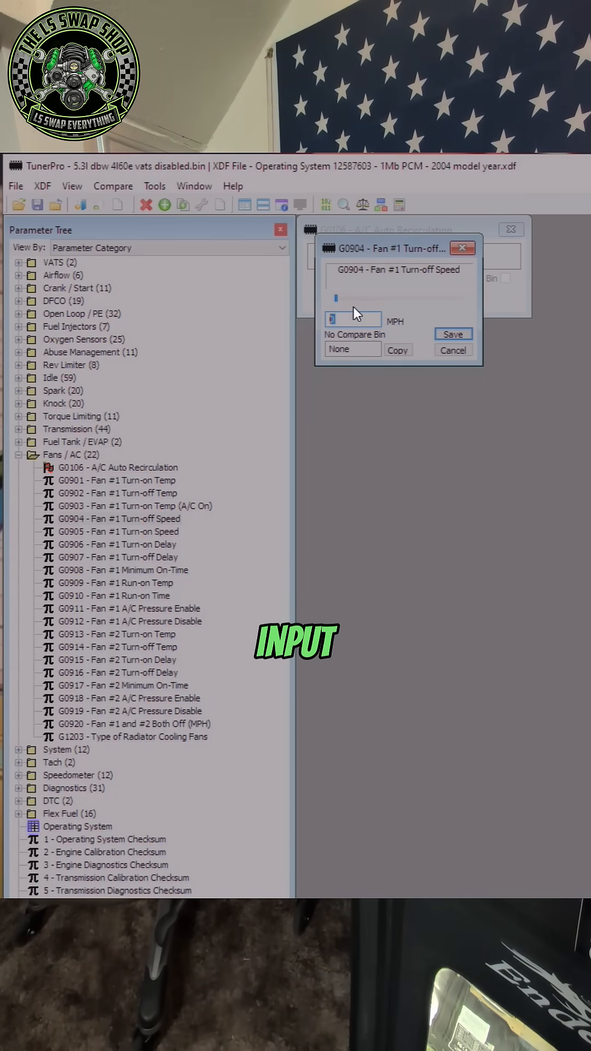
pyautogui.click(453, 334)
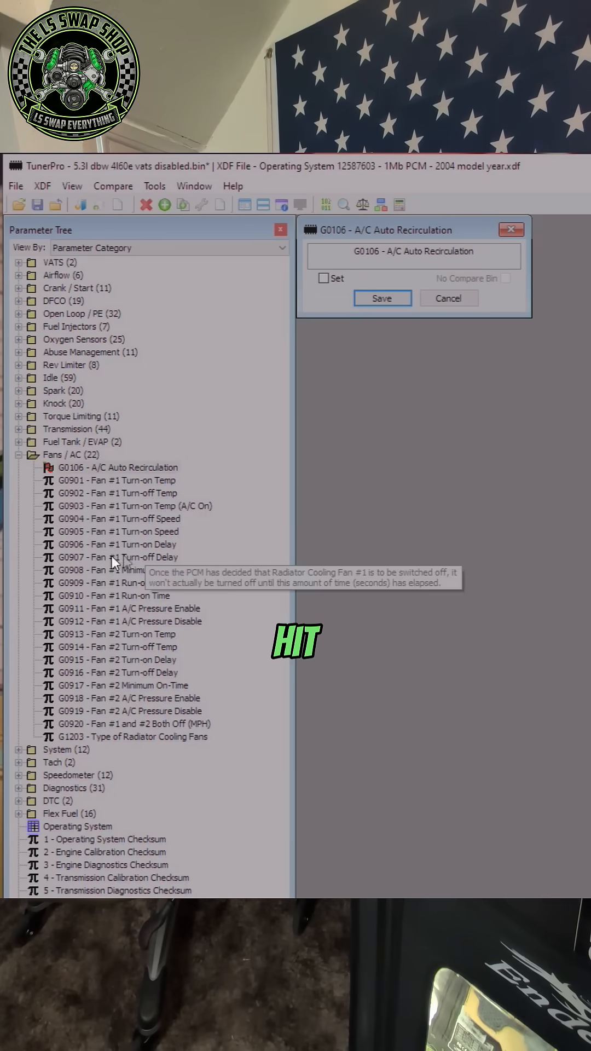
pyautogui.moveTo(167, 582)
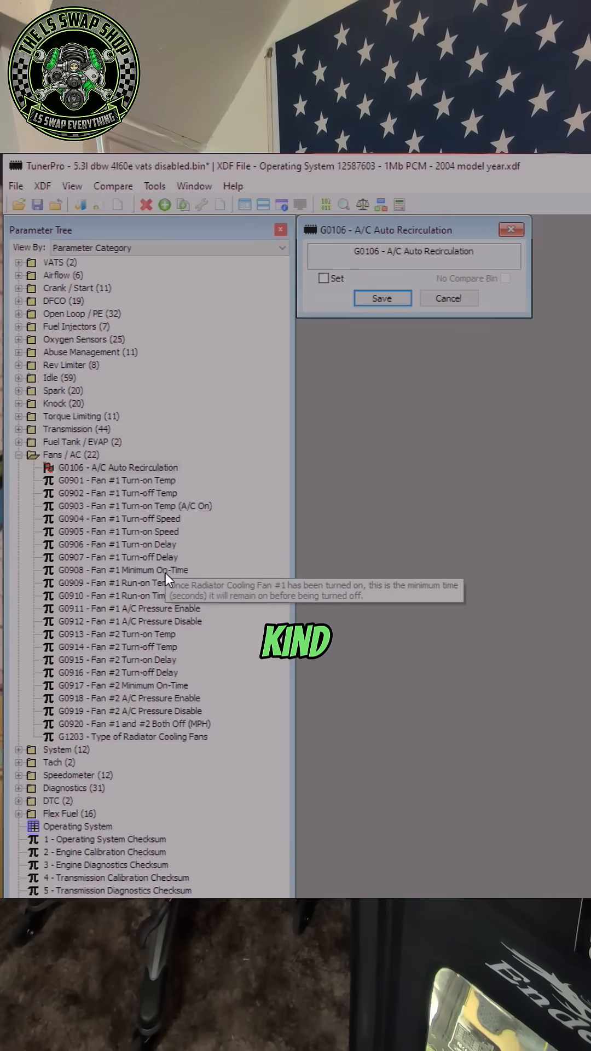
pyautogui.moveTo(147, 549)
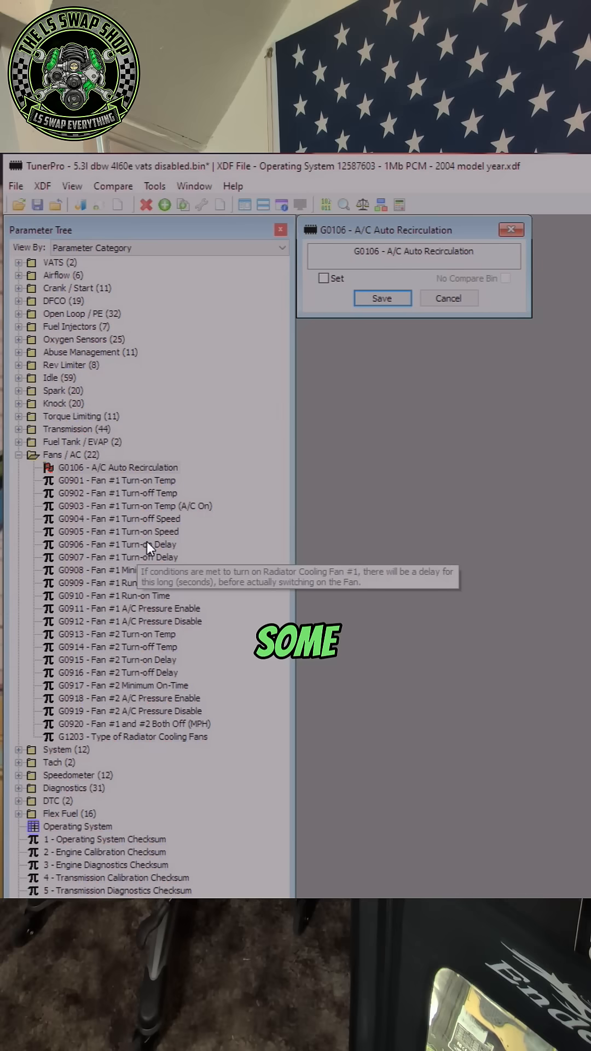
# Change G0909 Fan #1 Run-on Temp from 284 to 210 °F and save.
pyautogui.doubleClick(115, 582)
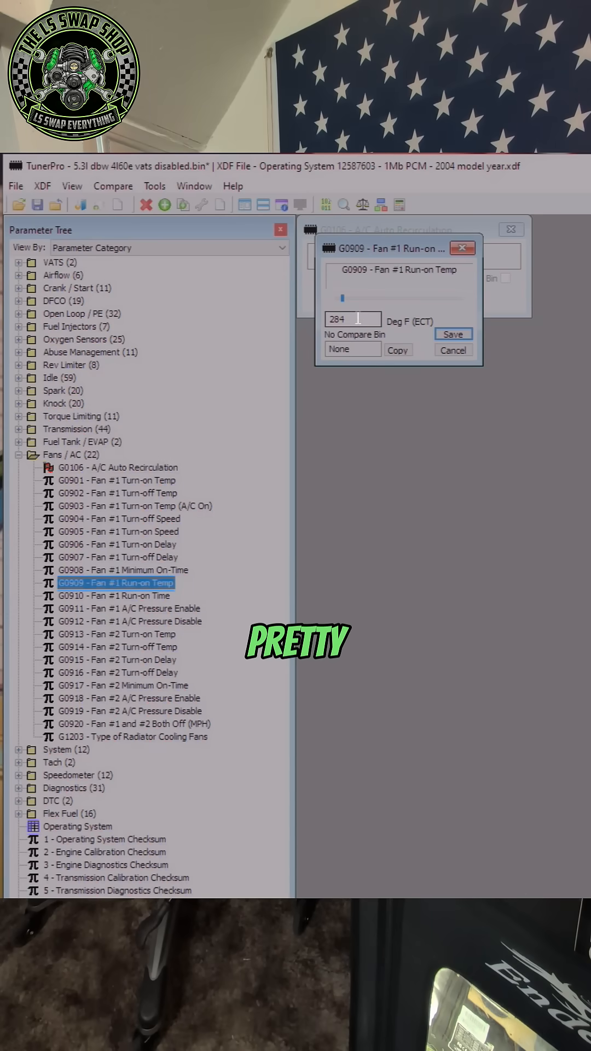
pyautogui.tripleClick(352, 319)
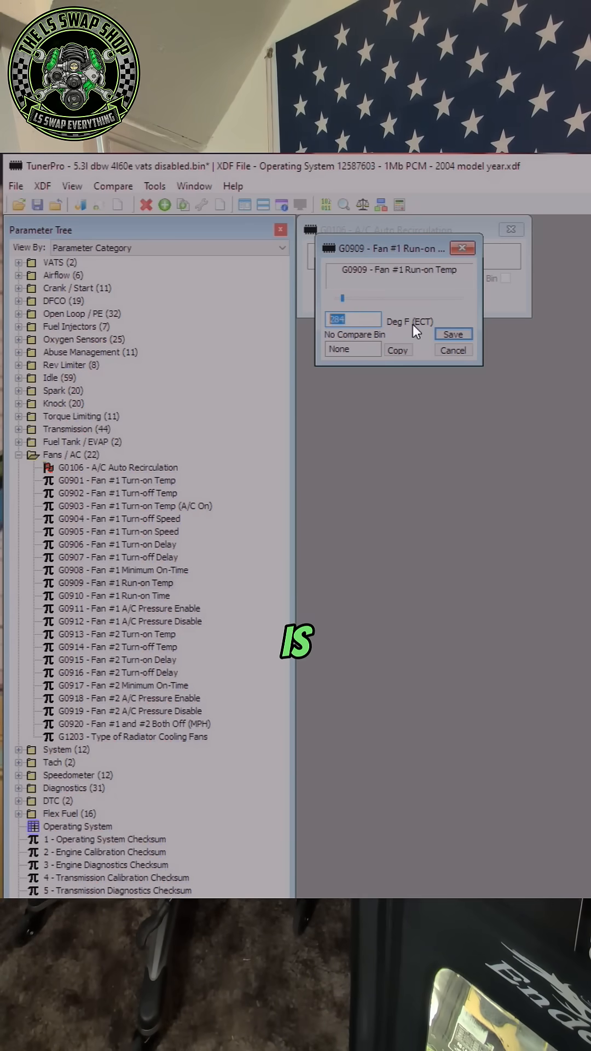
pyautogui.write('210')
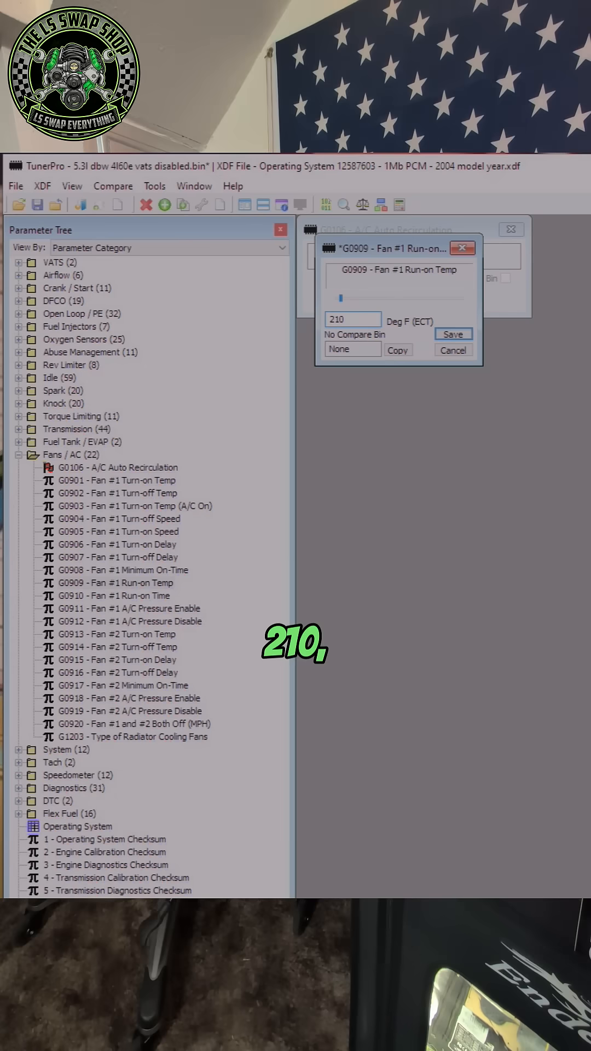
pyautogui.click(454, 350)
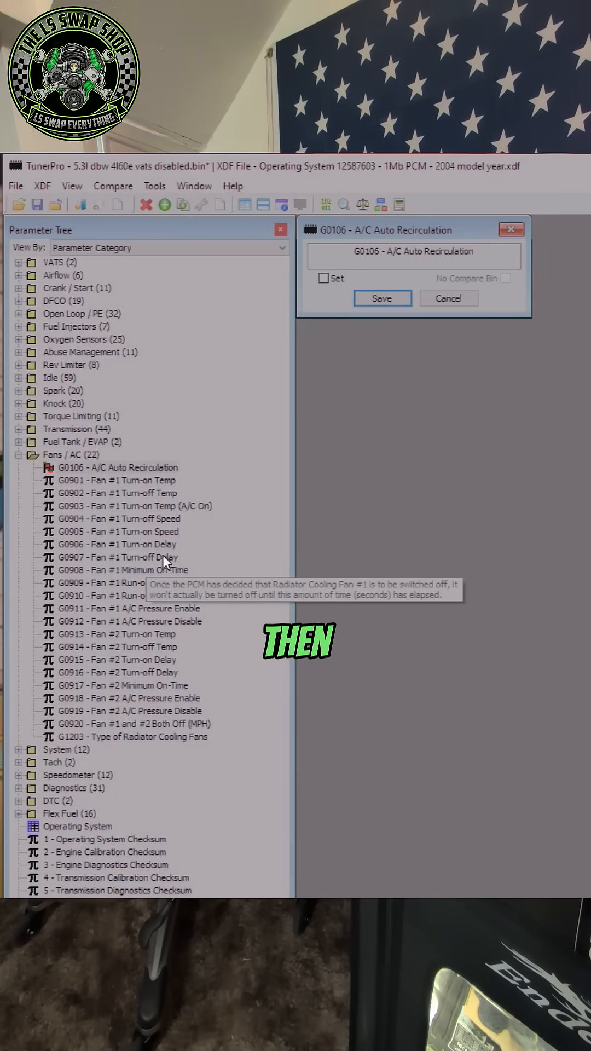
pyautogui.moveTo(159, 583)
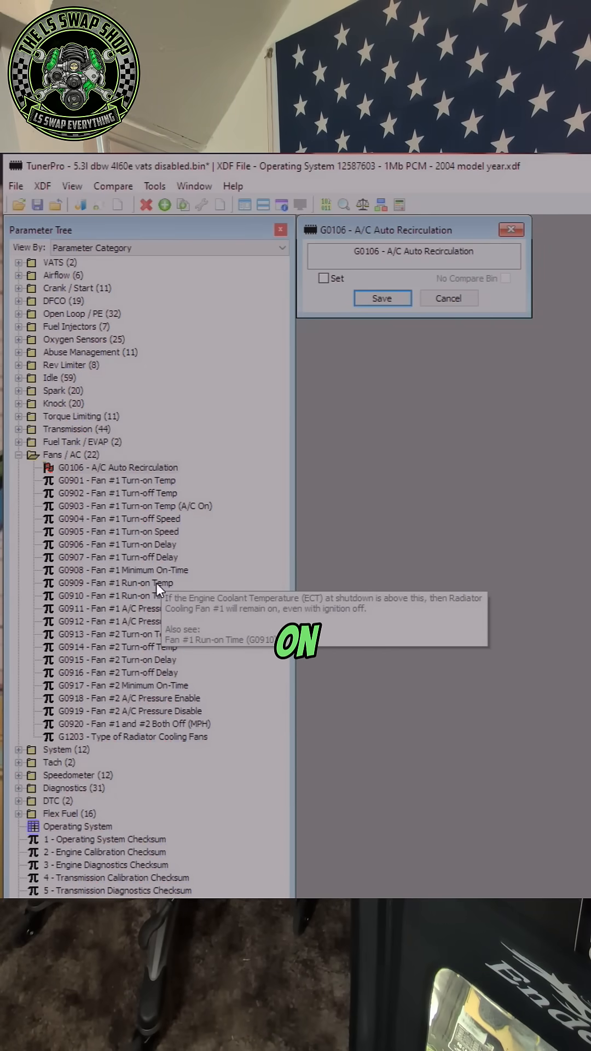
# Enter 60 seconds for G0910 Fan #1 Run-on Time.
pyautogui.doubleClick(116, 595)
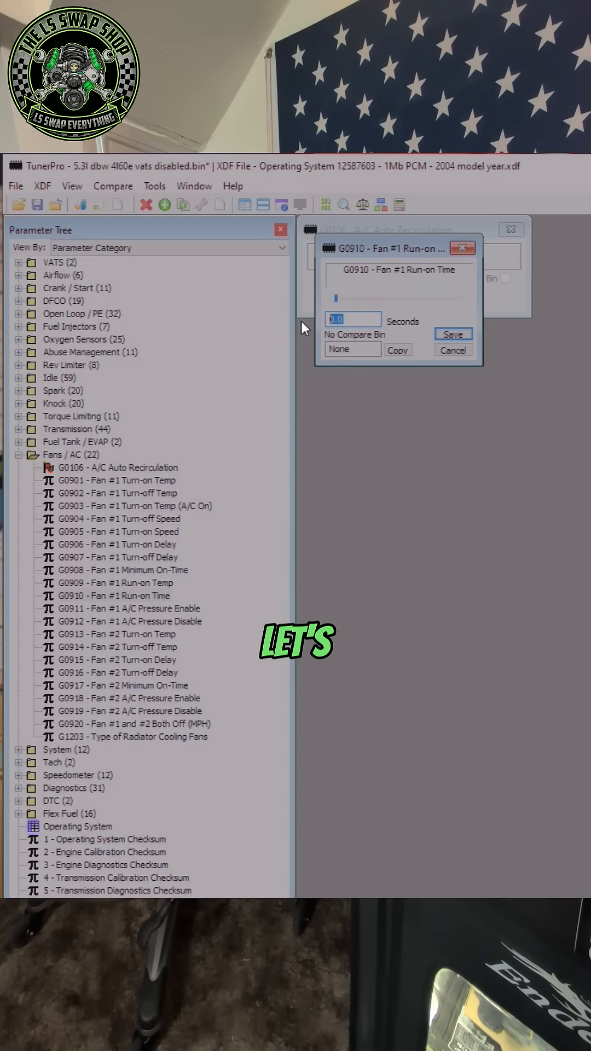
pyautogui.write('60')
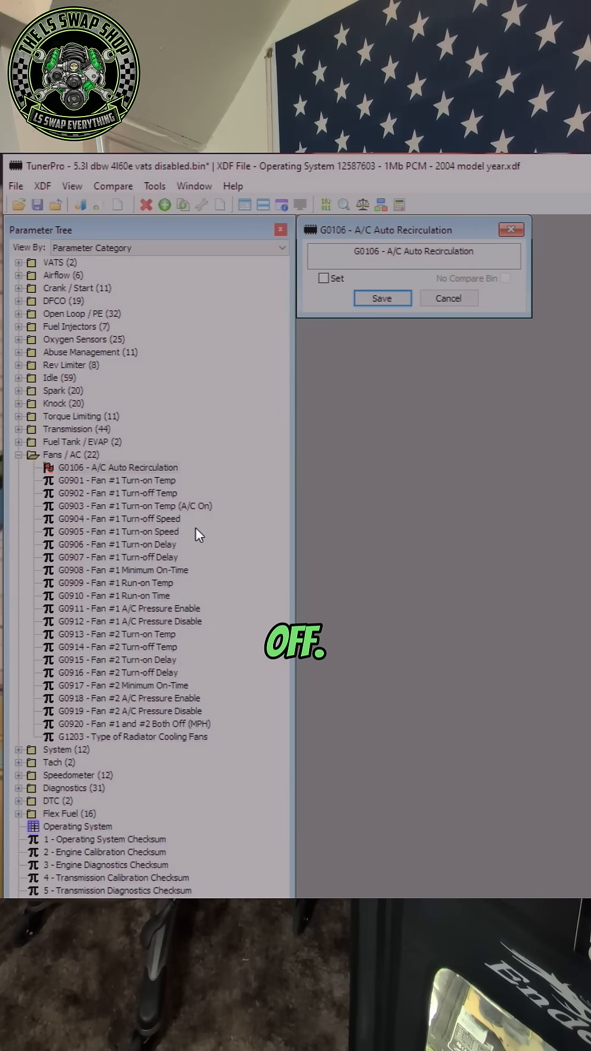
pyautogui.moveTo(96, 645)
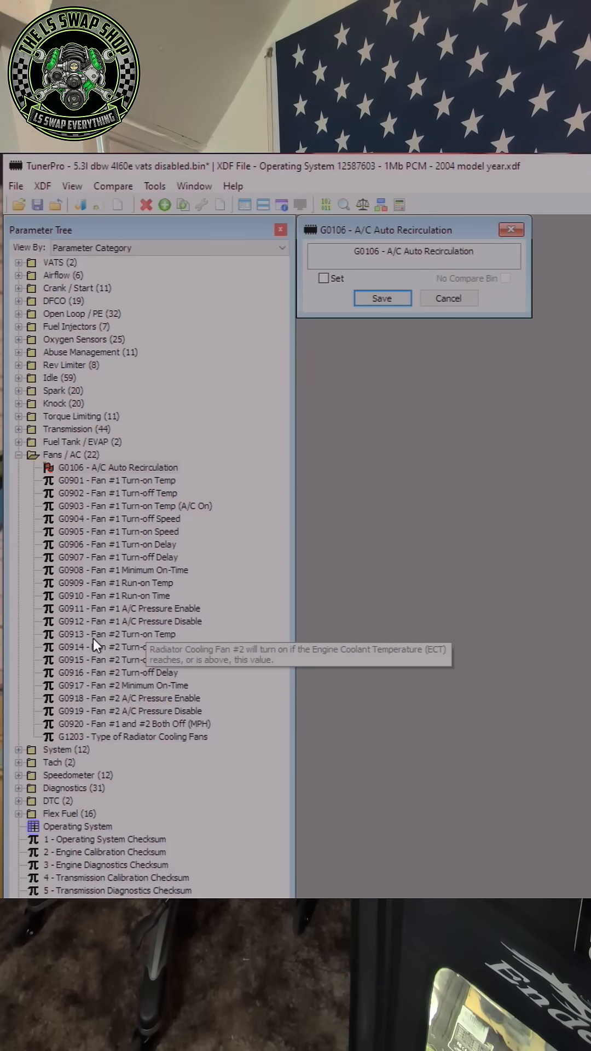
pyautogui.moveTo(72, 489)
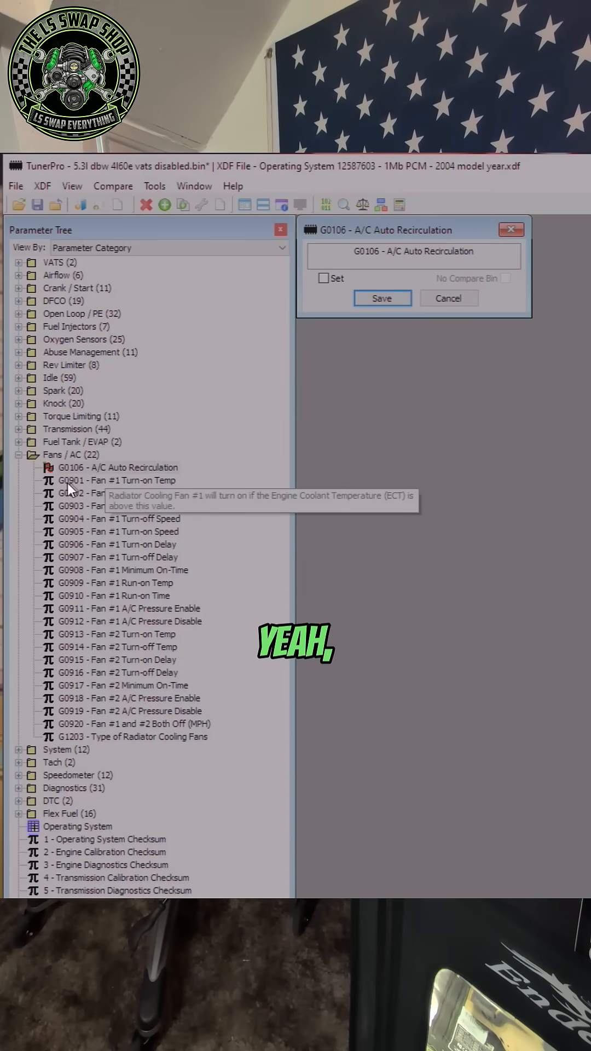
pyautogui.moveTo(117, 690)
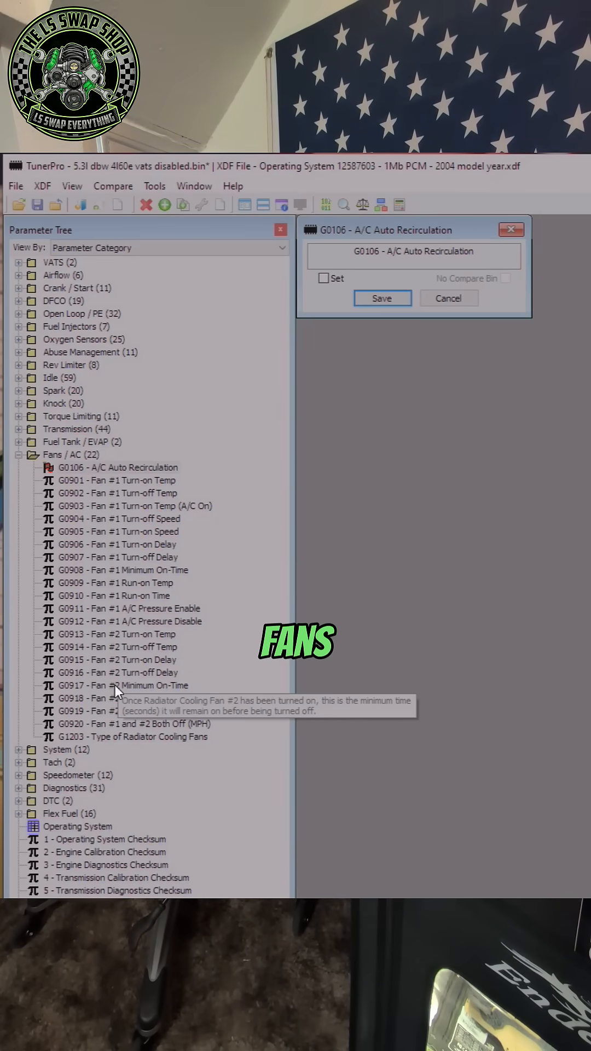
pyautogui.moveTo(123, 662)
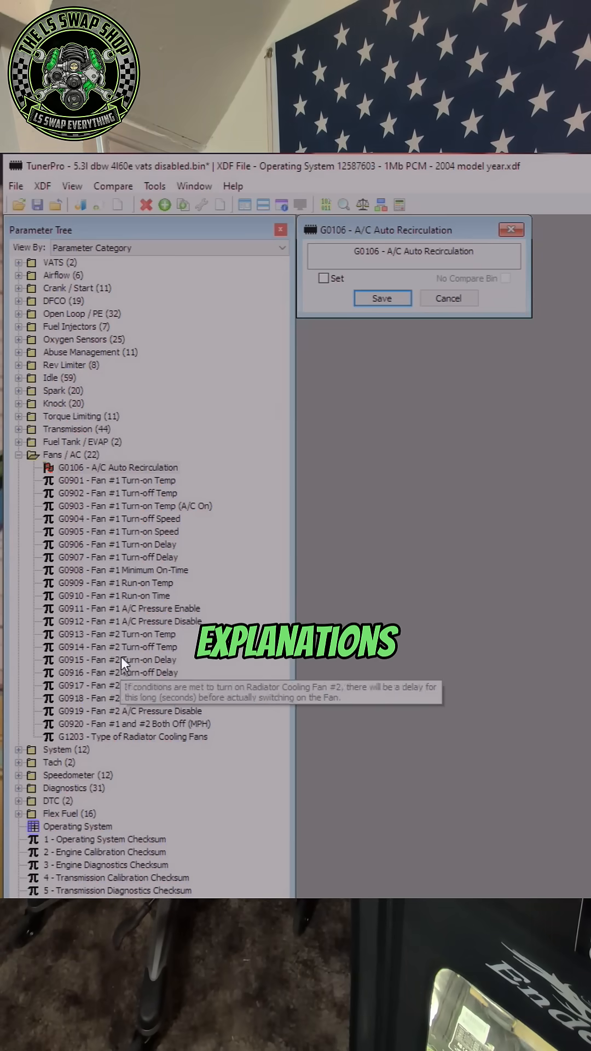
pyautogui.moveTo(129, 604)
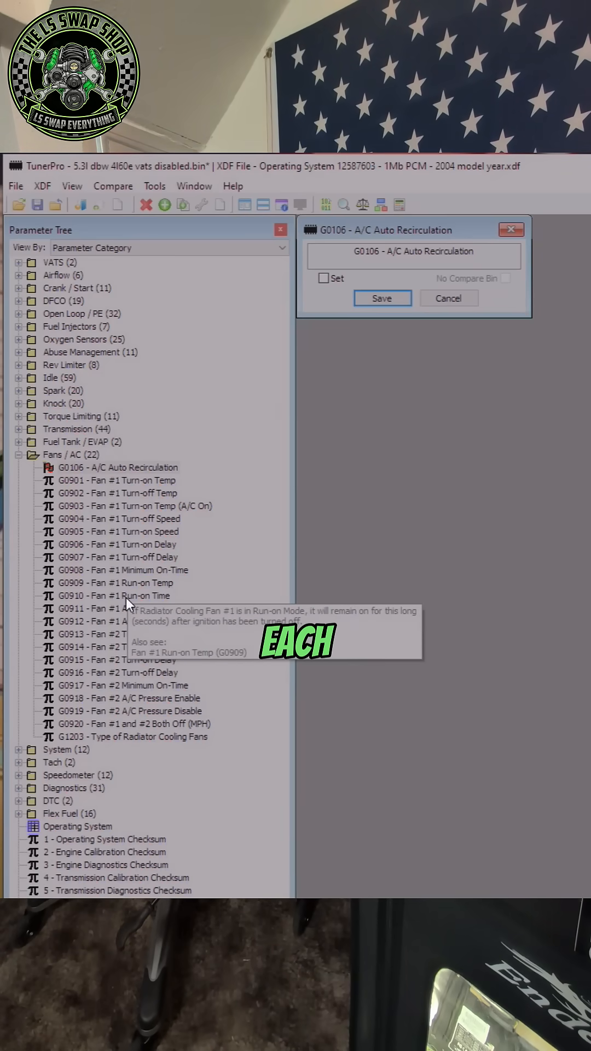